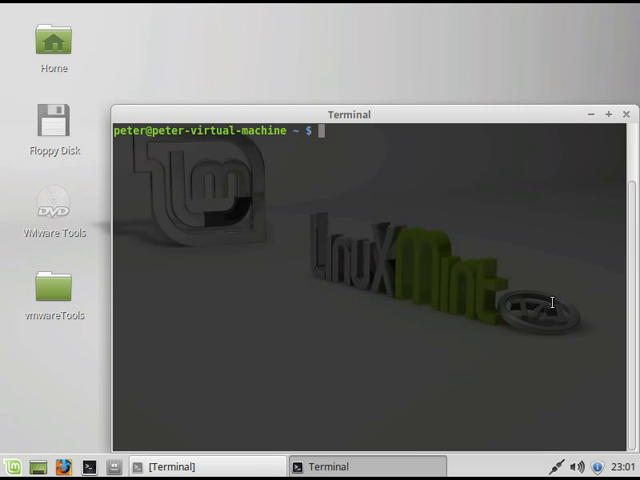
- Install the ftpd package with 'sudo apt-get install ftpd', confirming with the password and 'yes'
type("sudo apt-")
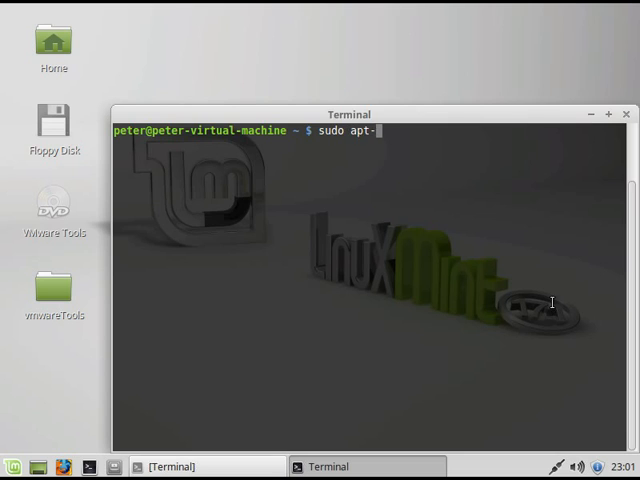
type("get install ftpd")
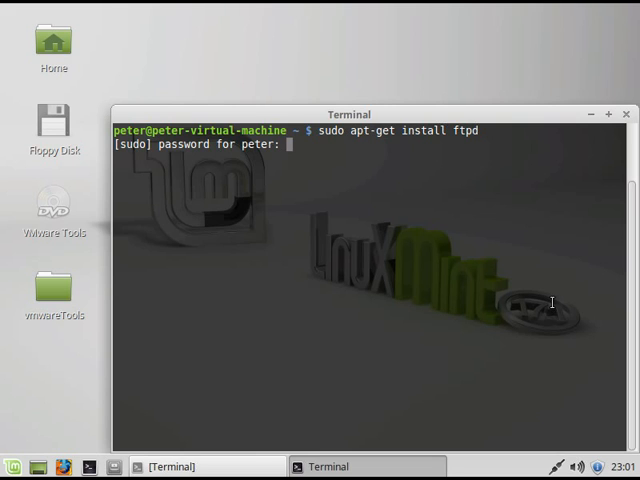
key("Return")
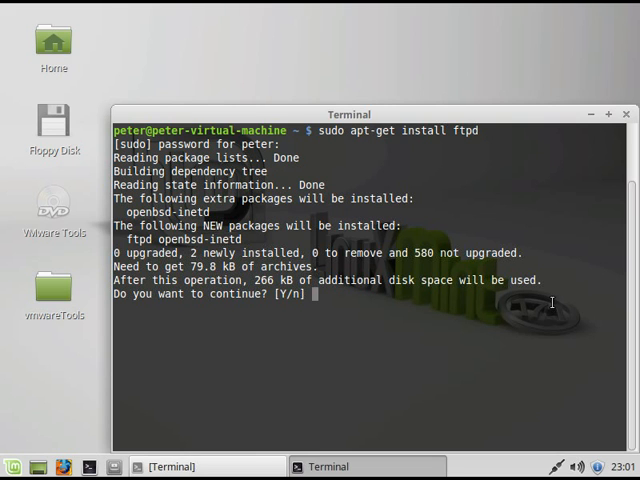
type("yes")
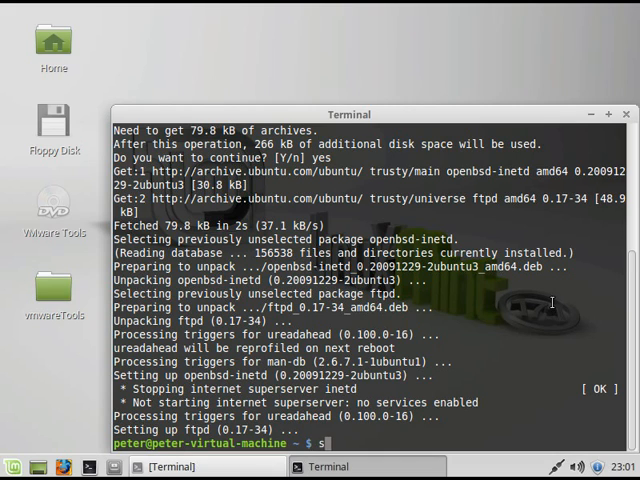
- Install FileZilla with 'sudo apt-get install filezilla'
type("sudo apt-get in")
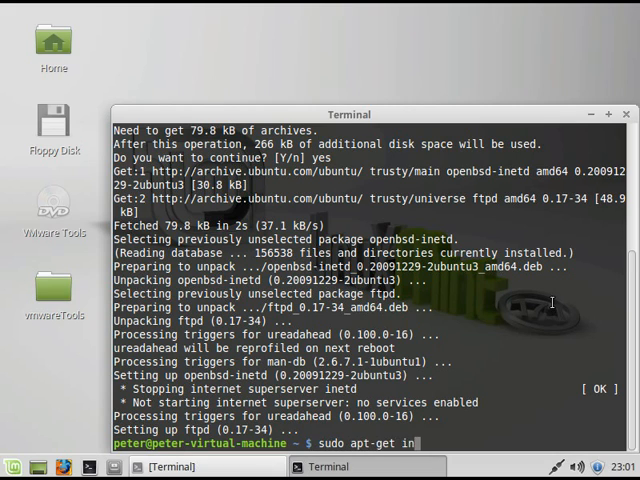
type("stall filez")
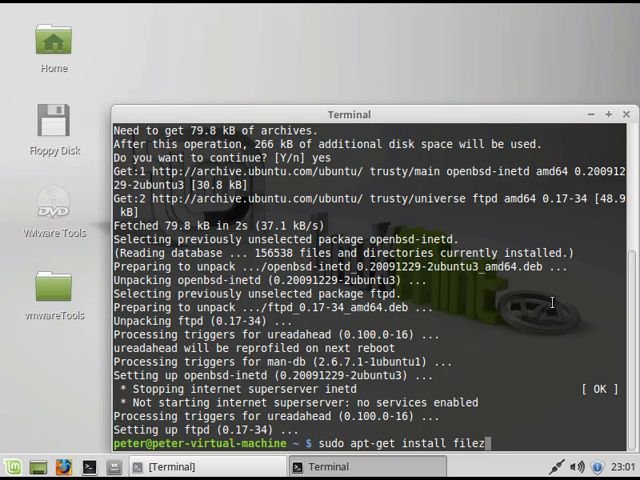
key("Return")
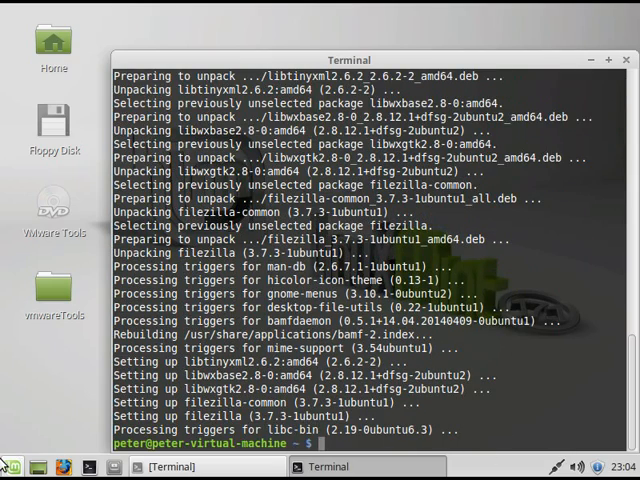
- Launch FileZilla from the terminal with the 'filezilla' command
left_click(12, 467)
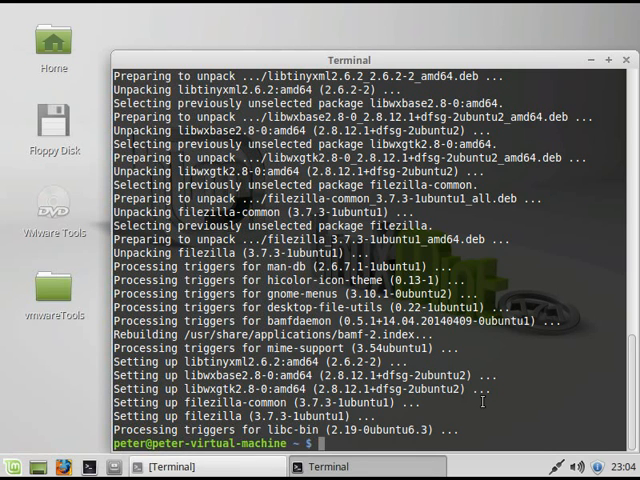
type("filezilla")
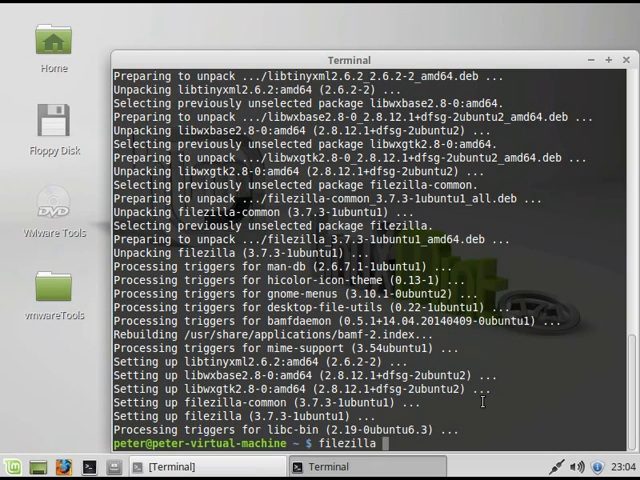
scroll("down", 3)
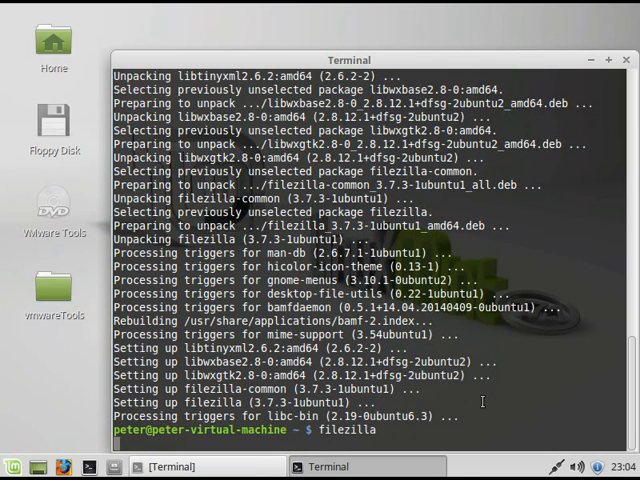
key("Return")
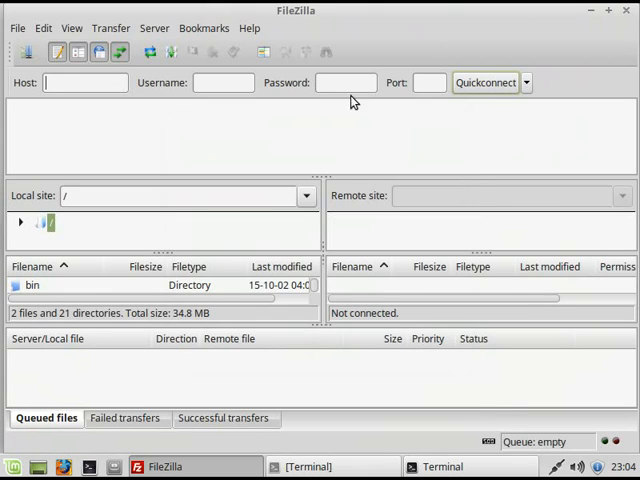
- Quickconnect to 192.168.2.76 as user peter and accept remembering passwords
left_click(17, 27)
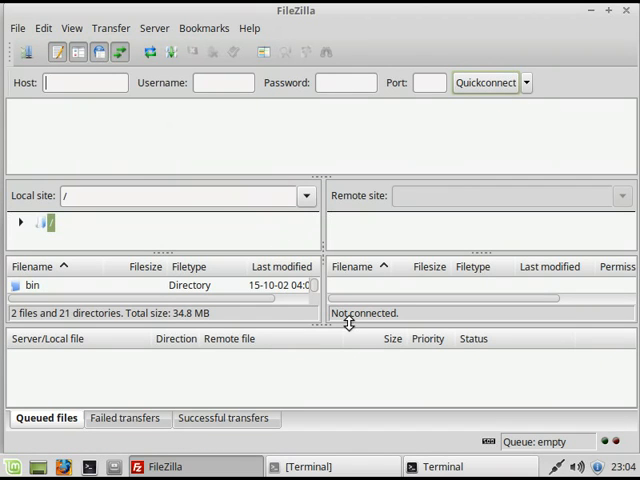
type("192.168.")
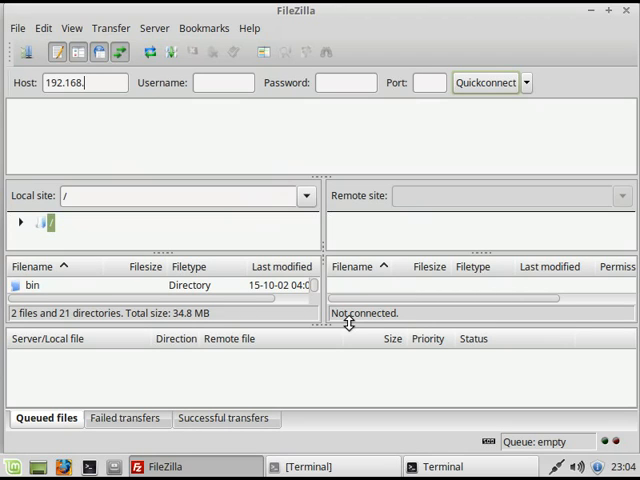
type("2.")
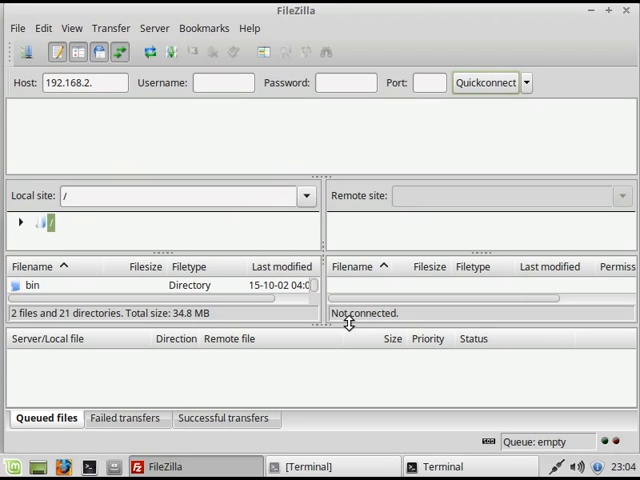
type("peter")
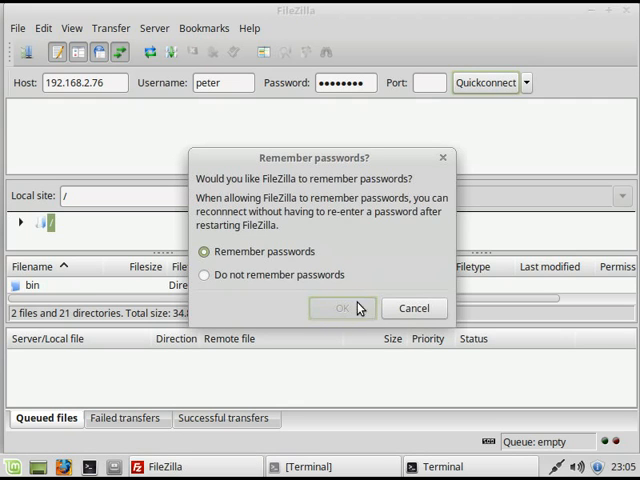
left_click(341, 308)
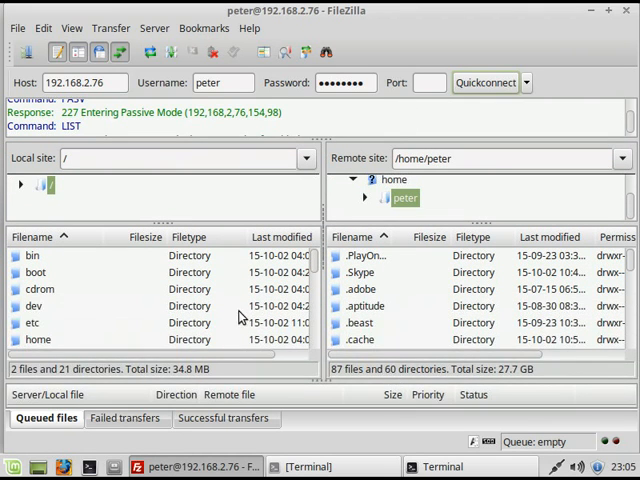
mouse_move(105, 295)
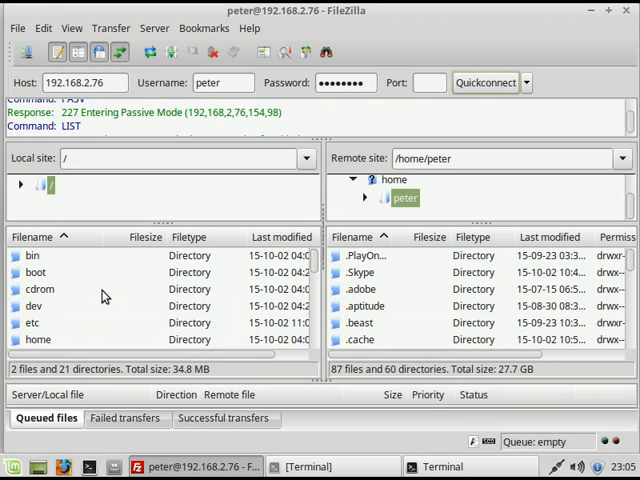
mouse_move(148, 199)
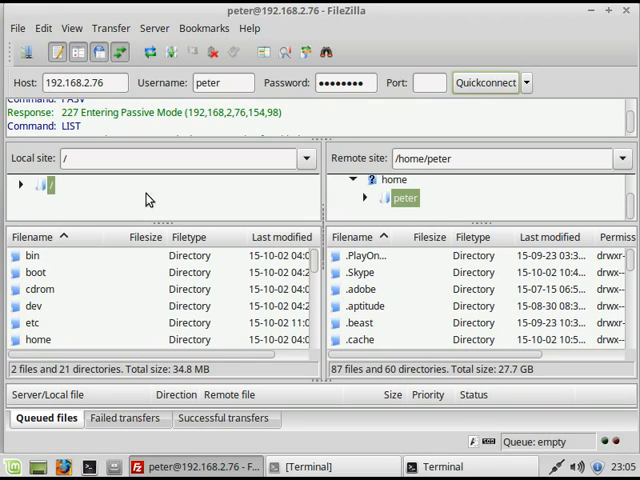
mouse_move(18, 383)
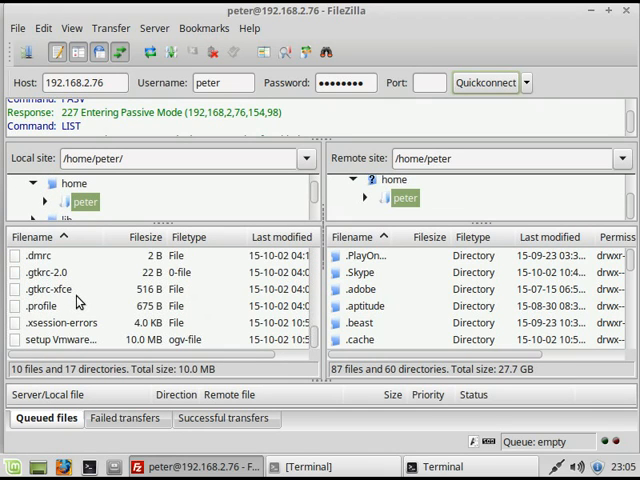
- Select the 10 MB setup VMware .ogv file in the local /home/peter listing
left_click(60, 339)
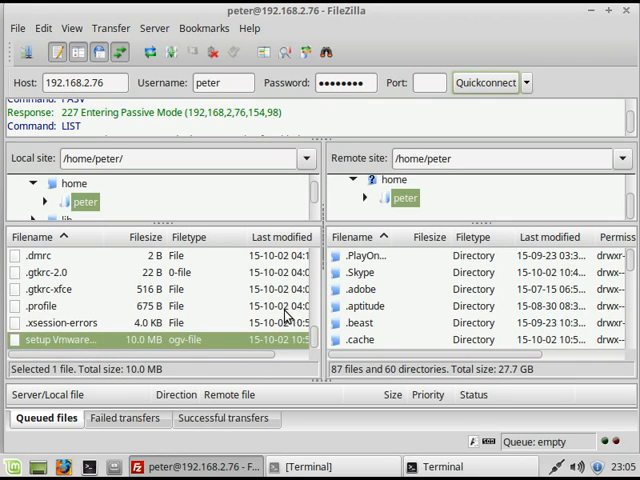